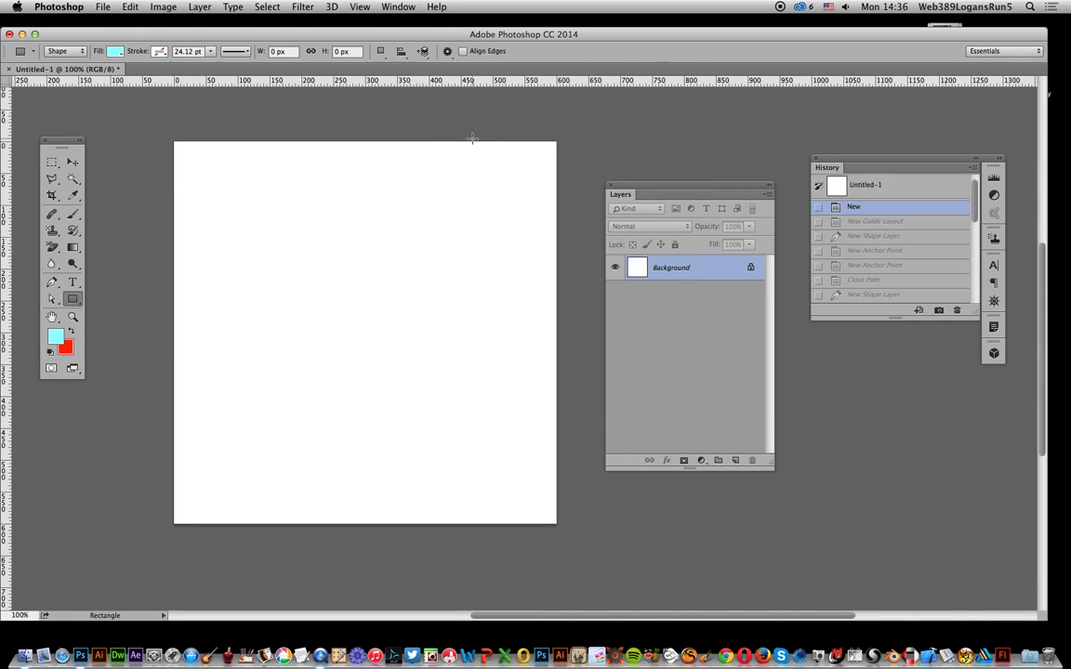
pyautogui.moveTo(559, 156)
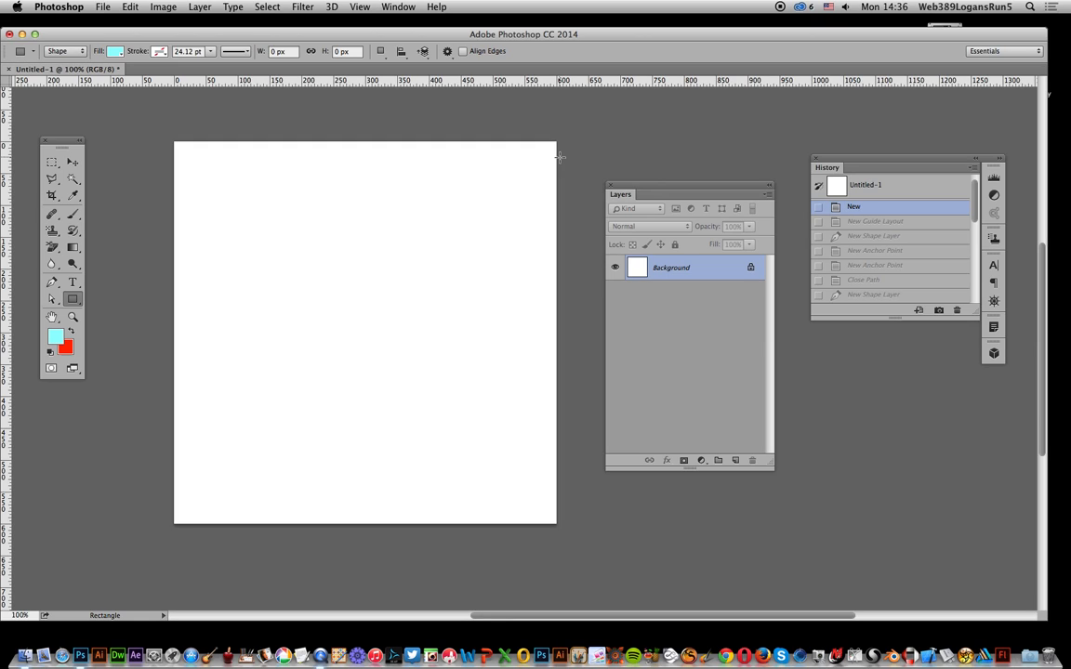
pyautogui.moveTo(393, 38)
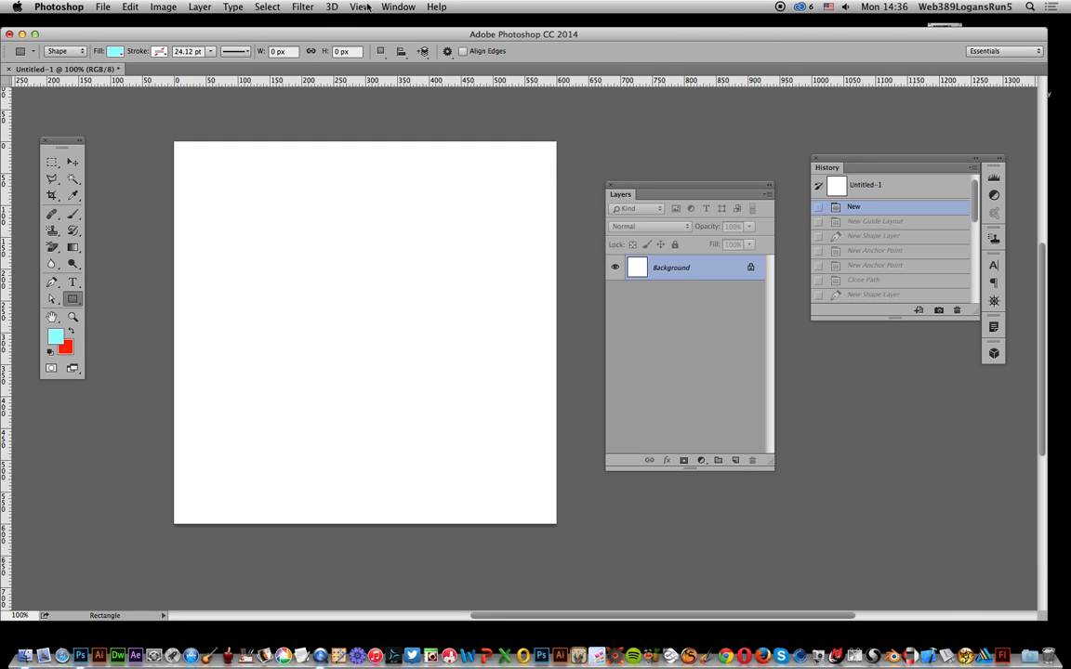
# Apply a 2-column, 2-row guide layout and enable snapping to guides
pyautogui.click(360, 7)
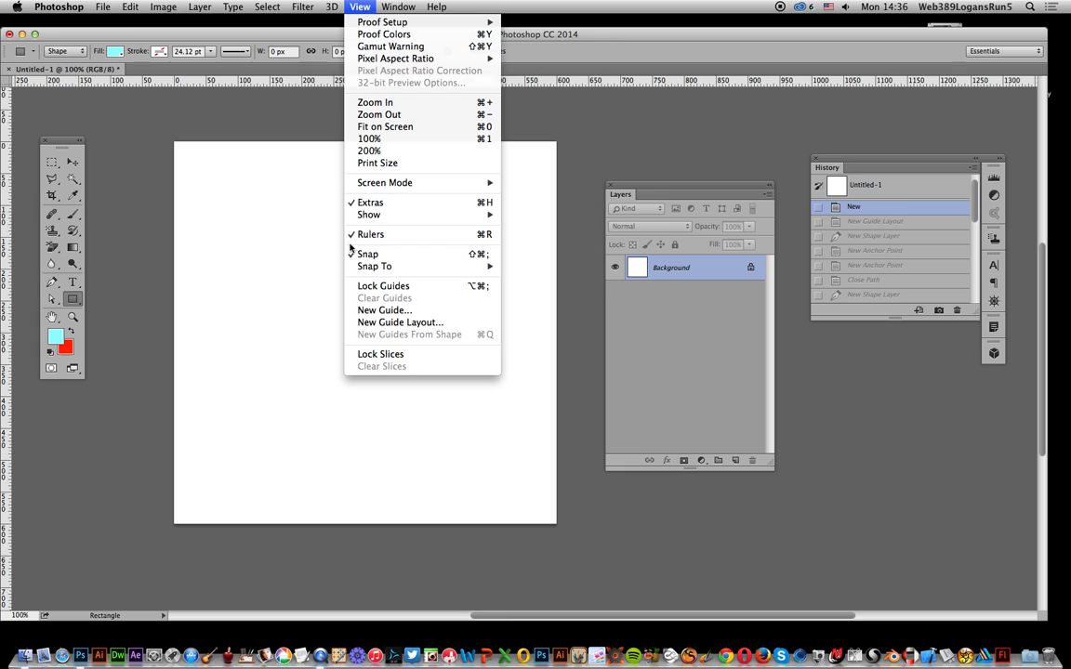
pyautogui.moveTo(400, 323)
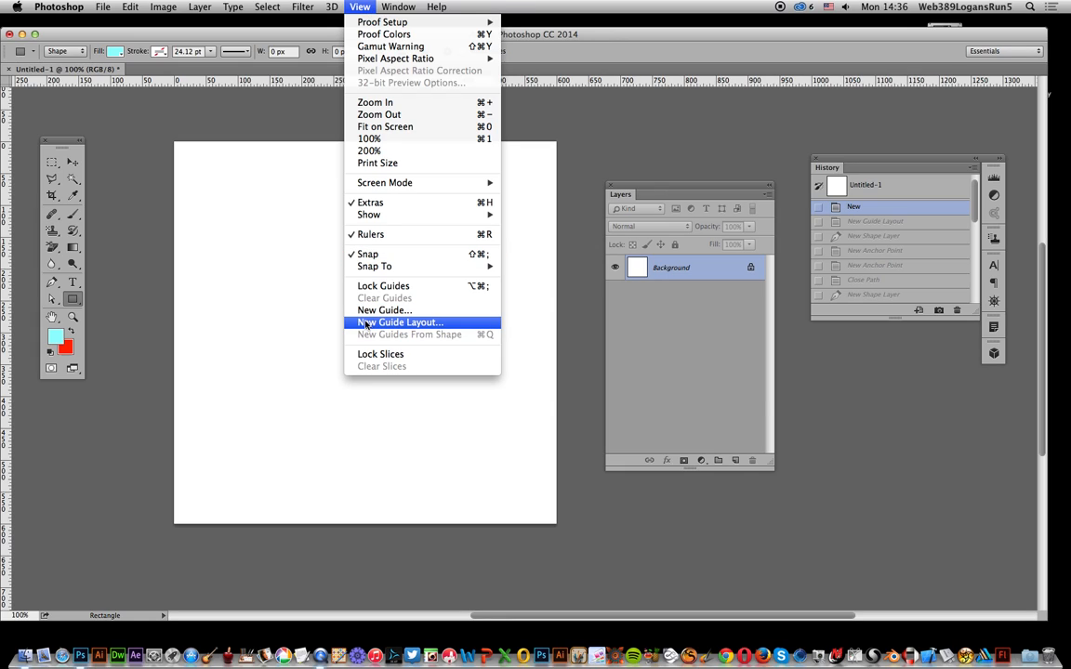
pyautogui.click(400, 321)
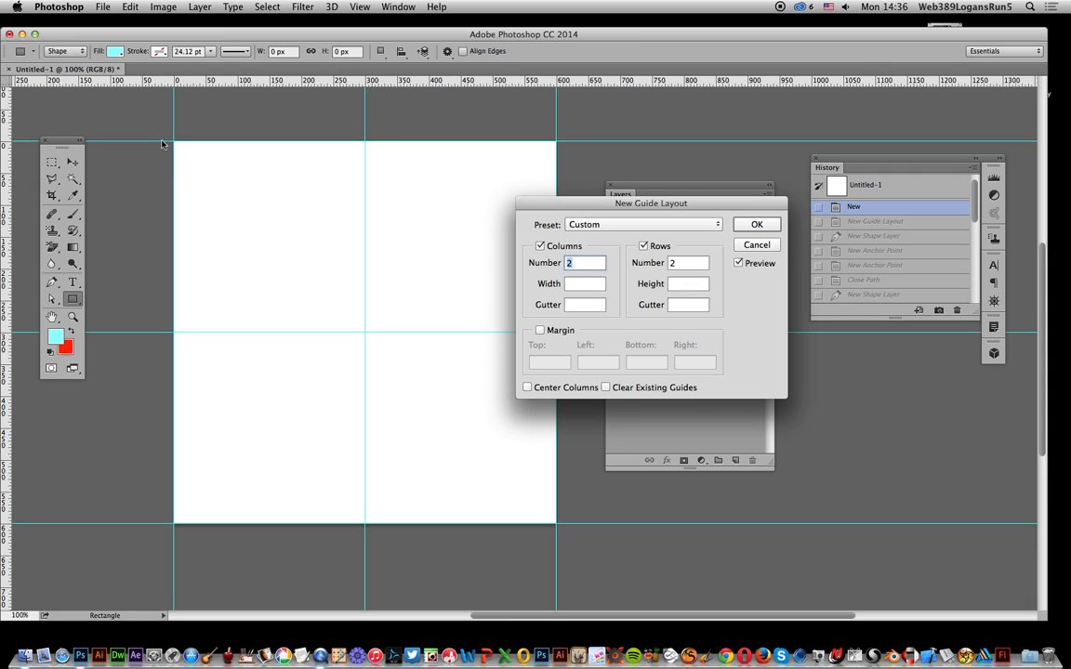
pyautogui.moveTo(613, 398)
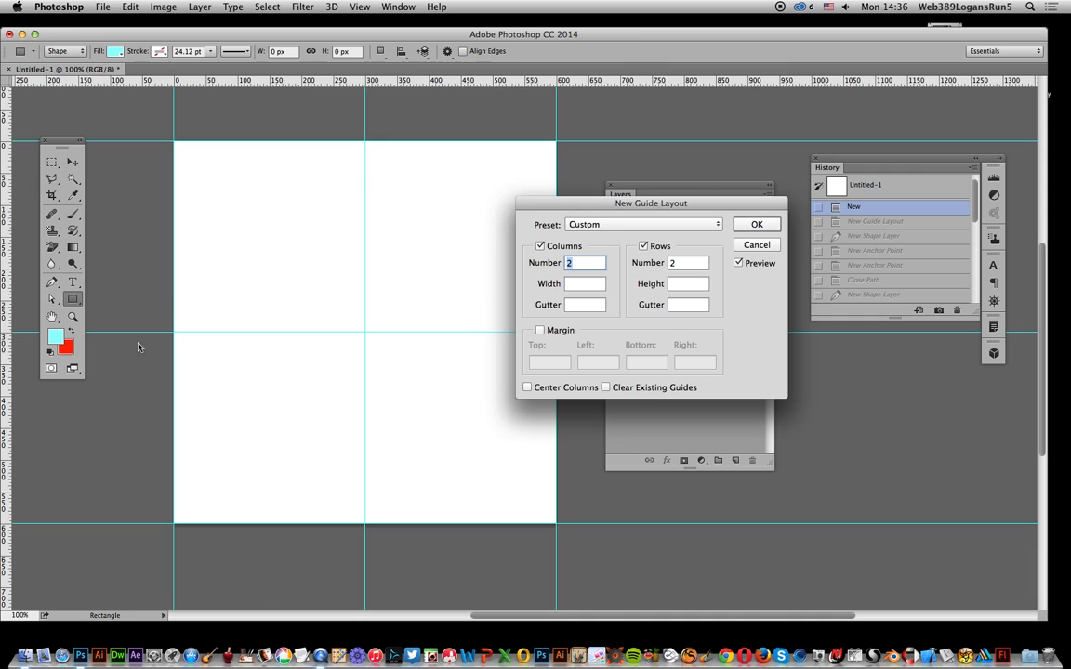
pyautogui.moveTo(705, 231)
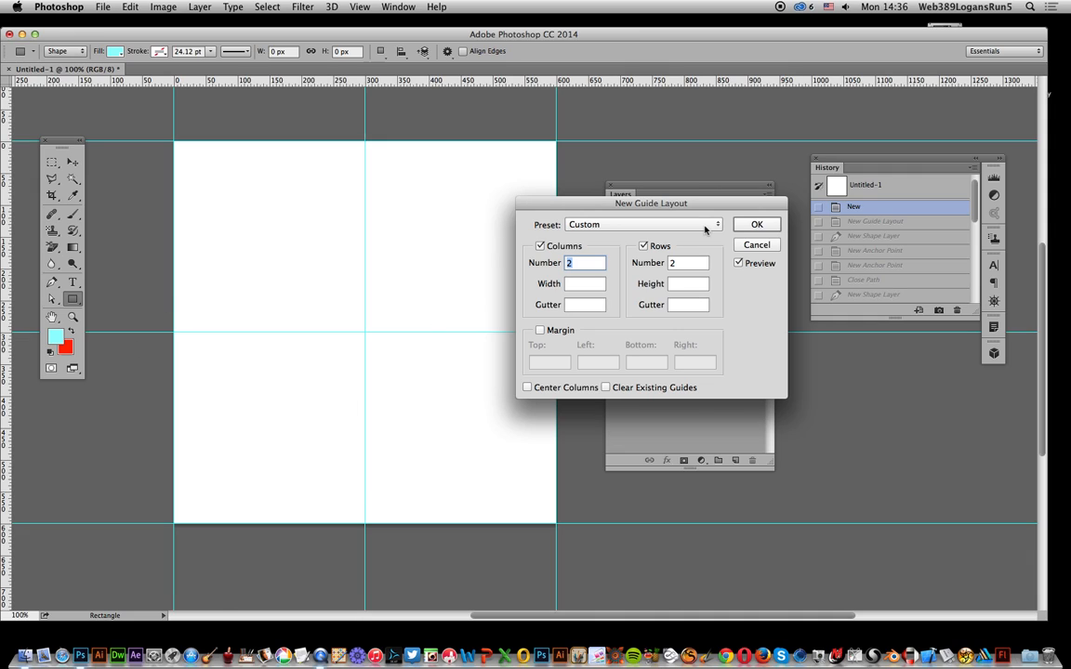
pyautogui.click(757, 223)
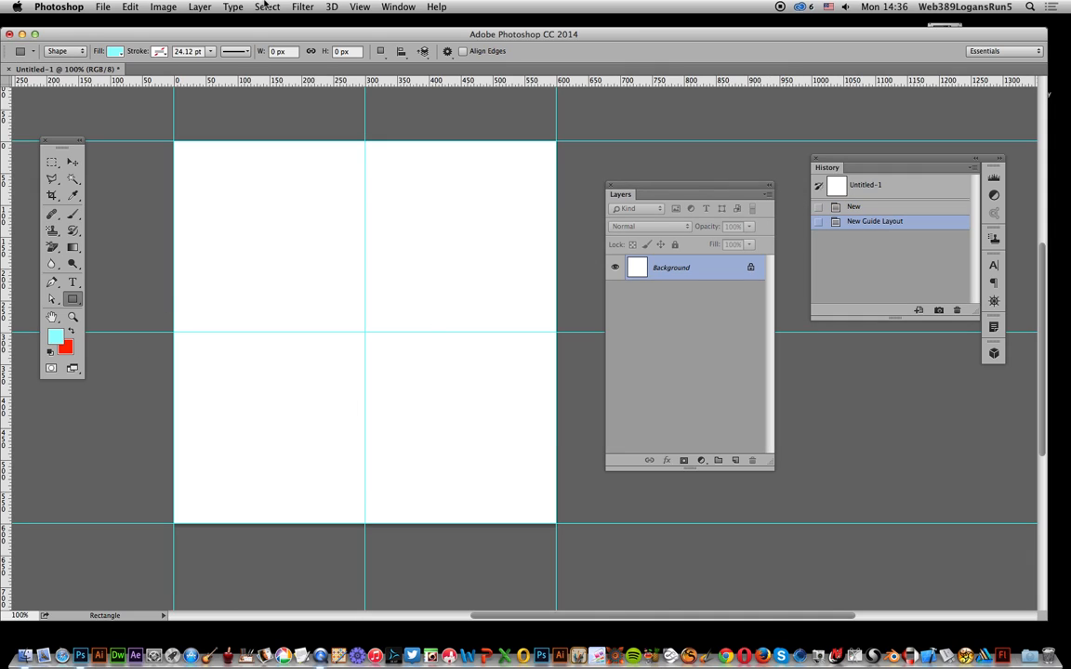
pyautogui.click(359, 8)
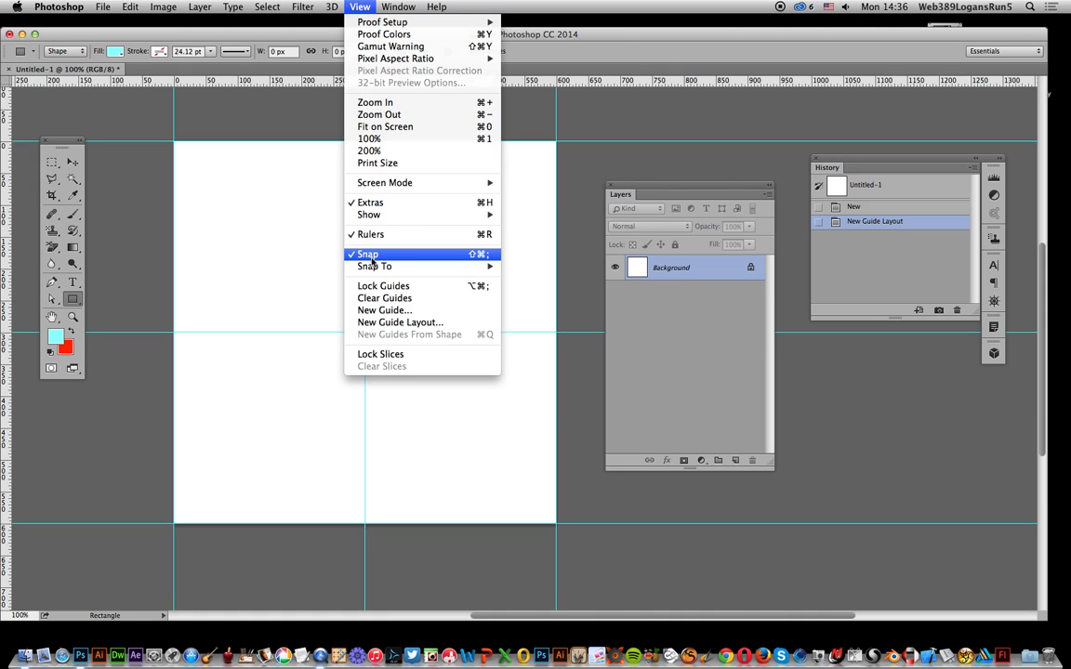
pyautogui.moveTo(376, 268)
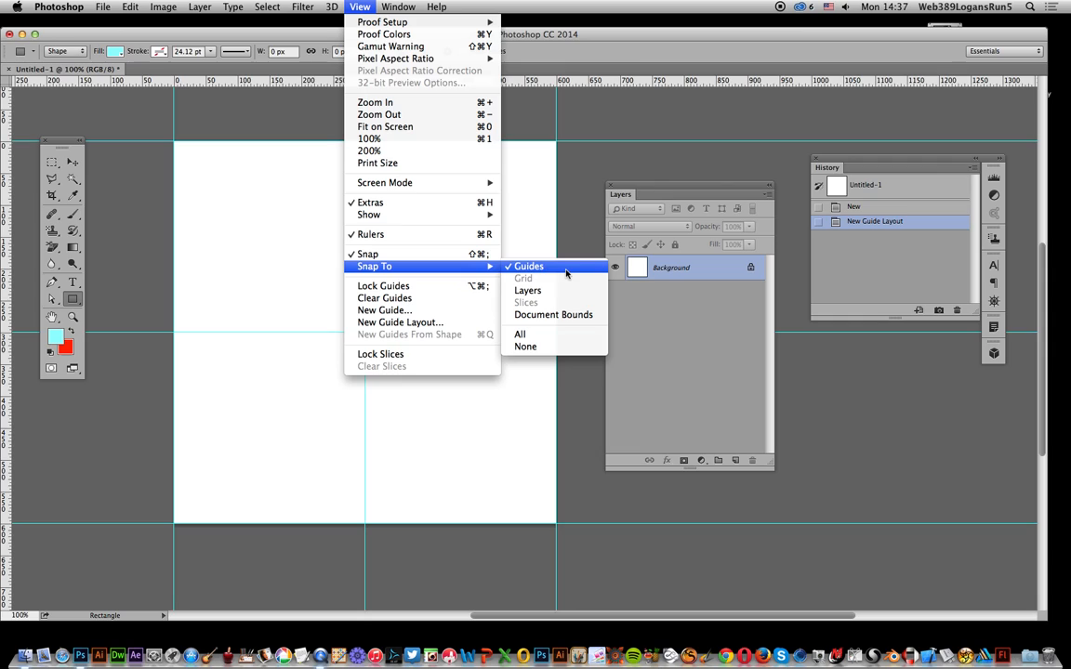
pyautogui.click(528, 268)
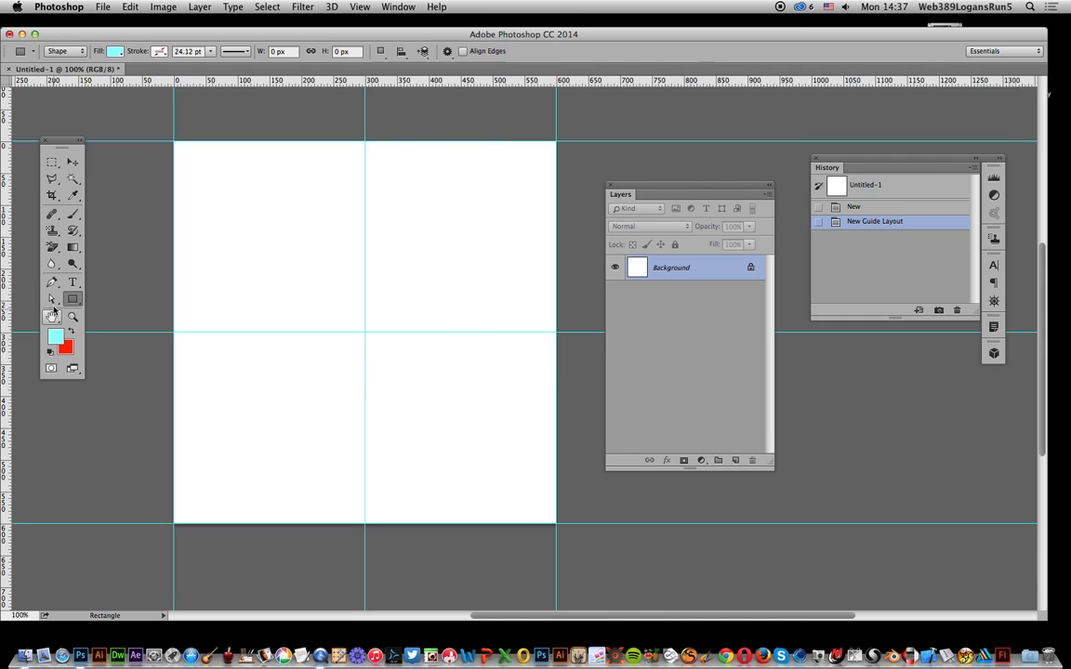
# With the Pen tool in Shape mode, draw the left triangle from centre to bottom-left and top-left corners
pyautogui.click(52, 282)
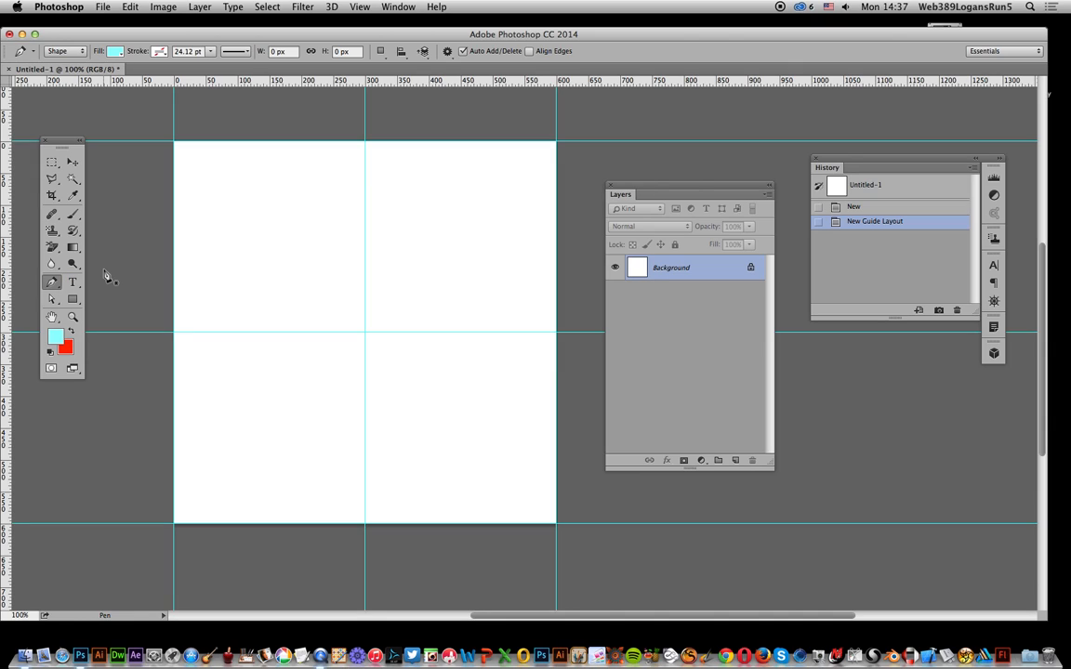
pyautogui.moveTo(177, 153)
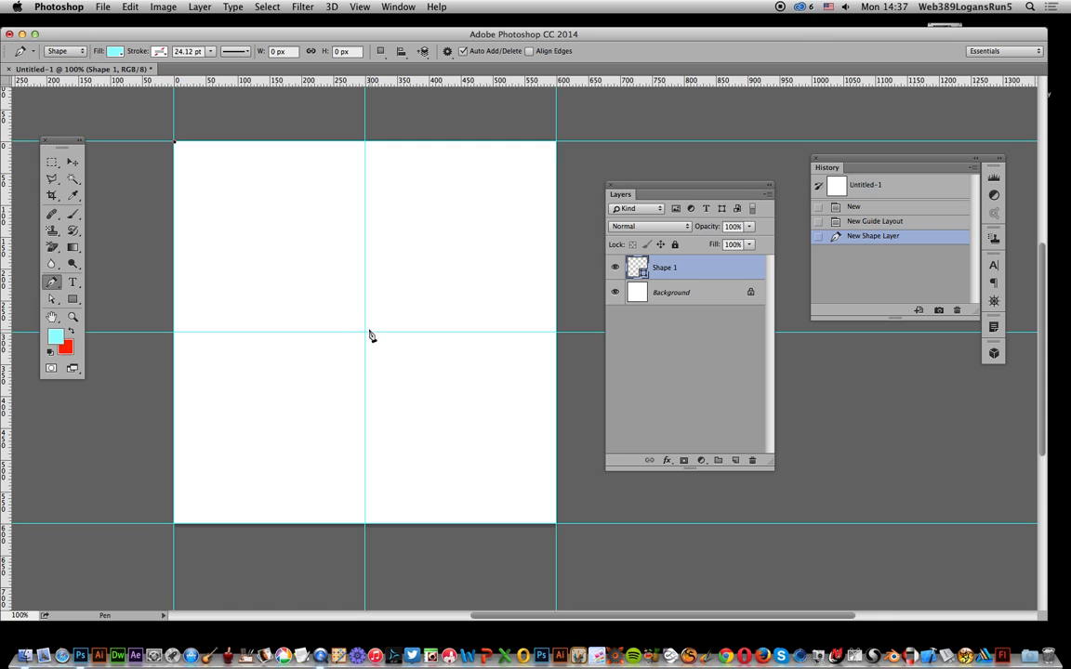
pyautogui.click(365, 333)
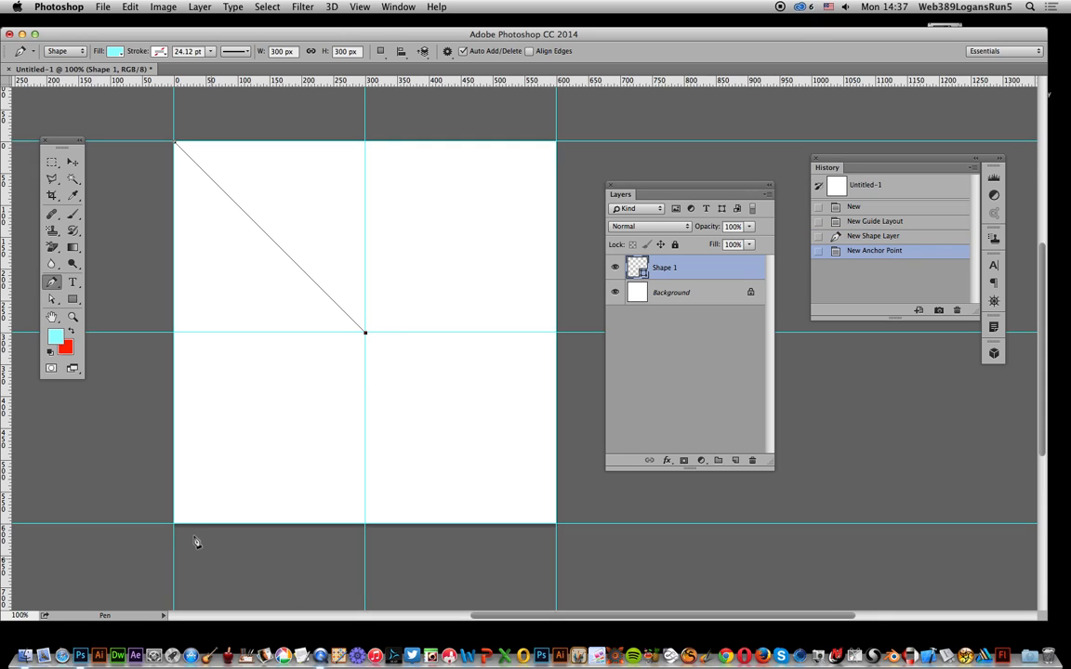
pyautogui.click(178, 517)
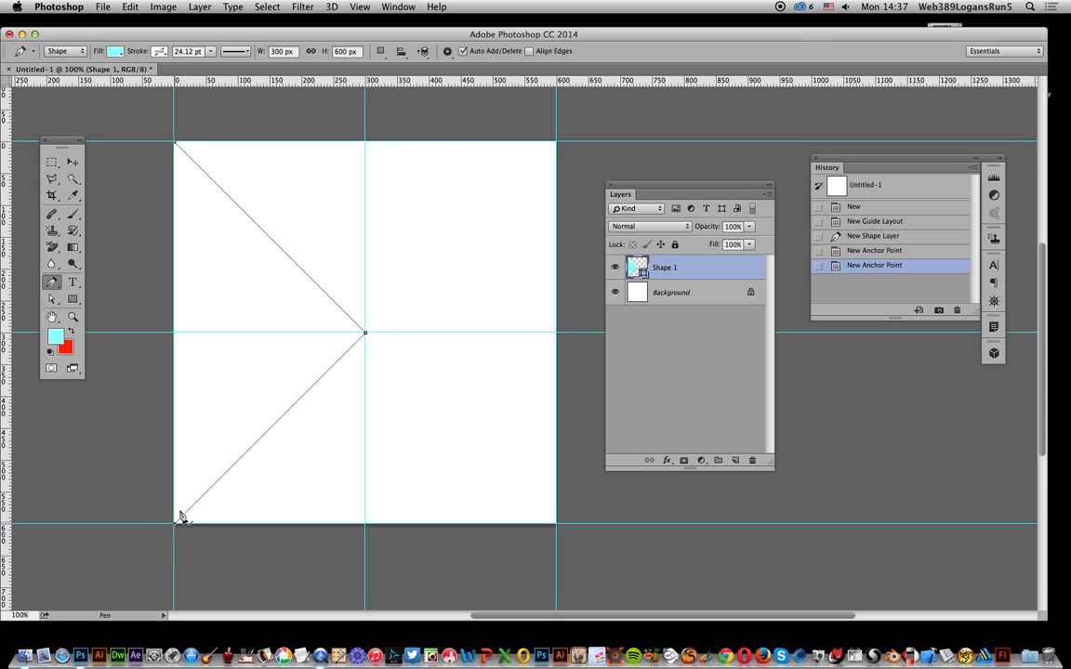
pyautogui.click(177, 149)
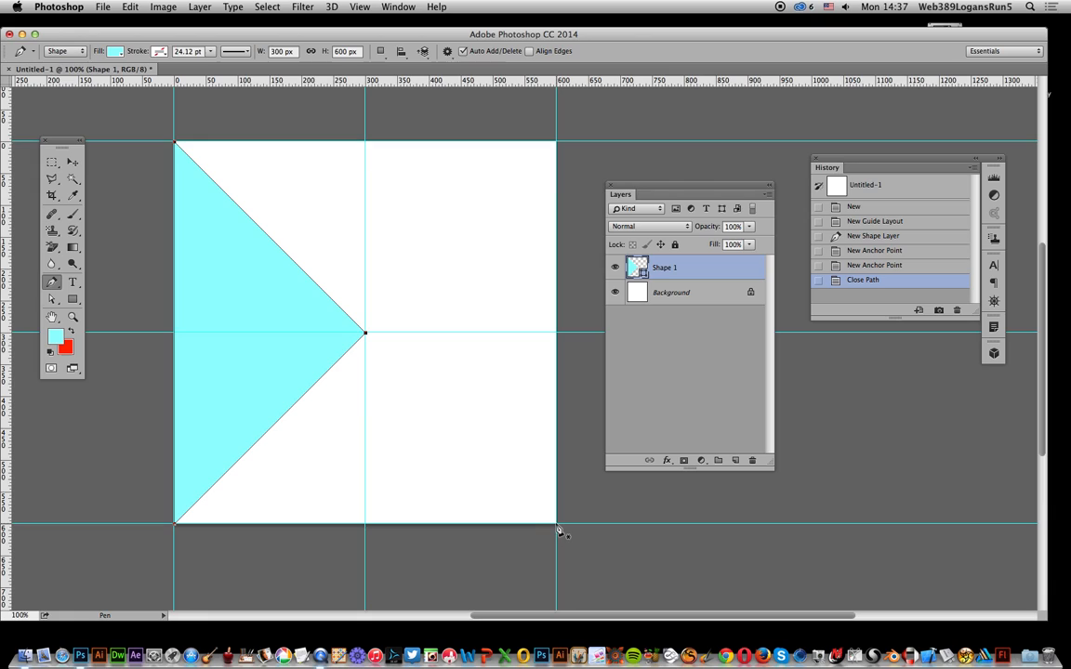
# Draw the remaining triangular shapes meeting at the canvas centre, then switch to the Move tool
pyautogui.click(365, 333)
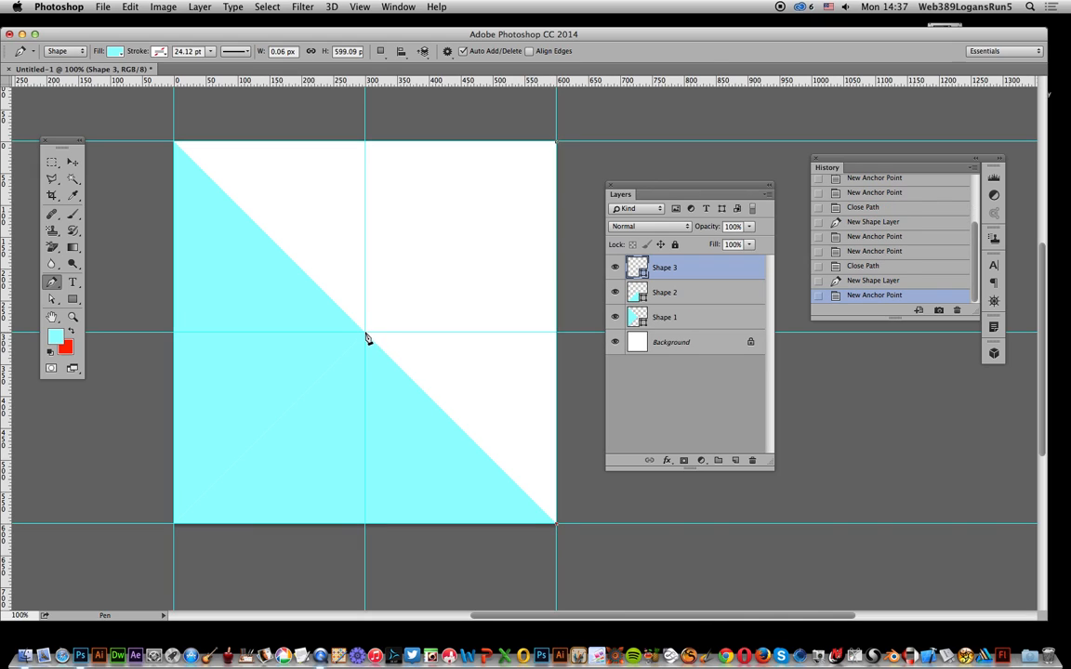
pyautogui.click(554, 149)
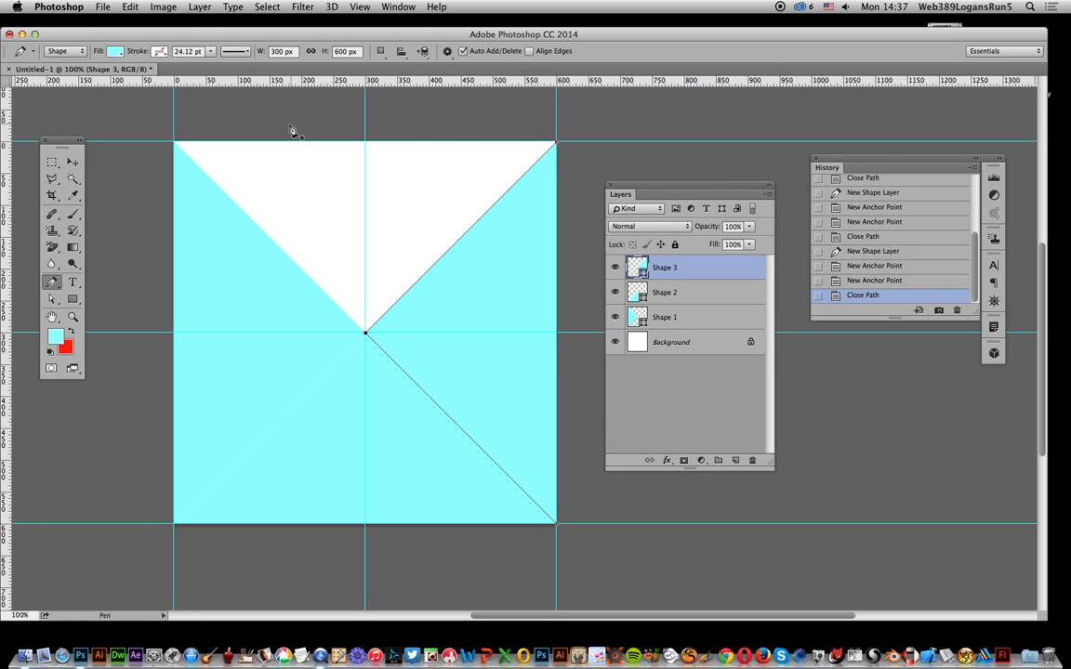
pyautogui.moveTo(177, 151)
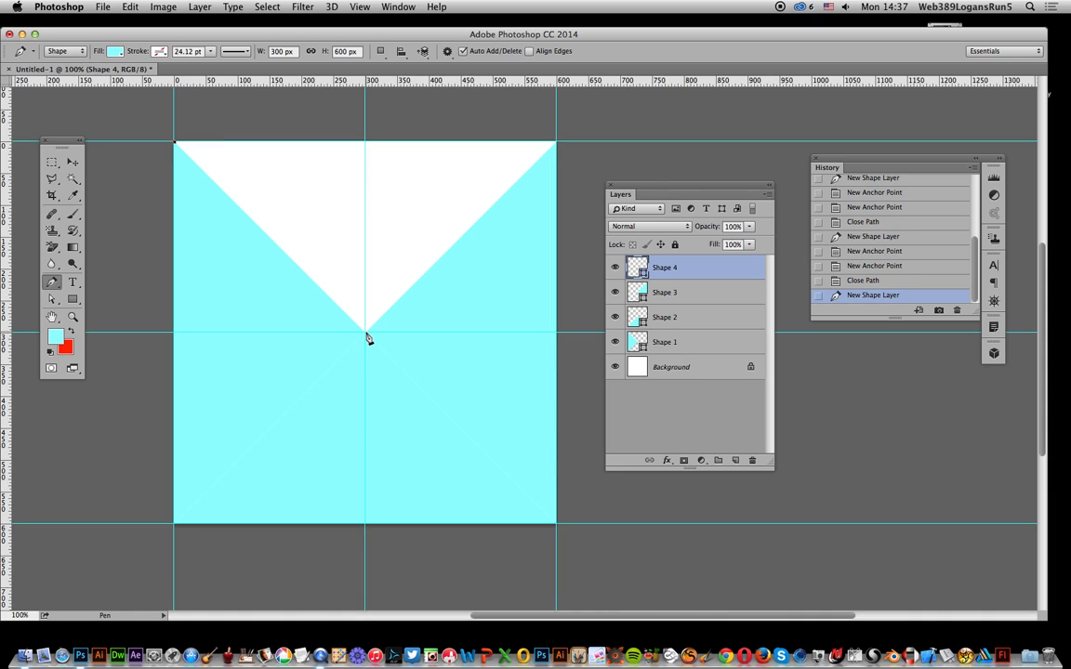
pyautogui.click(558, 147)
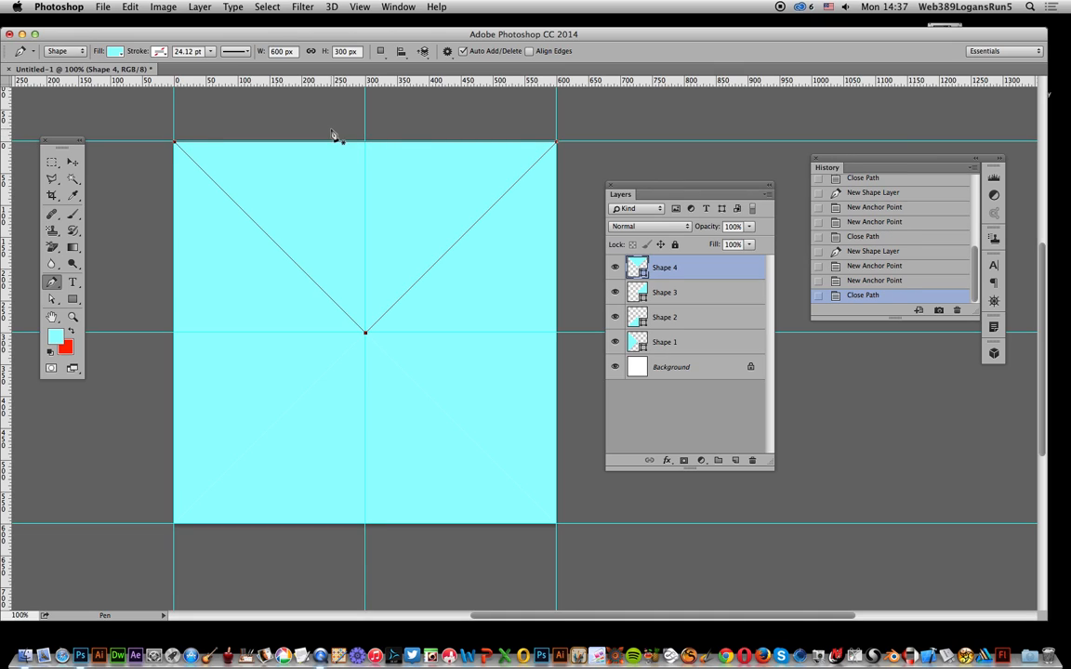
pyautogui.click(74, 162)
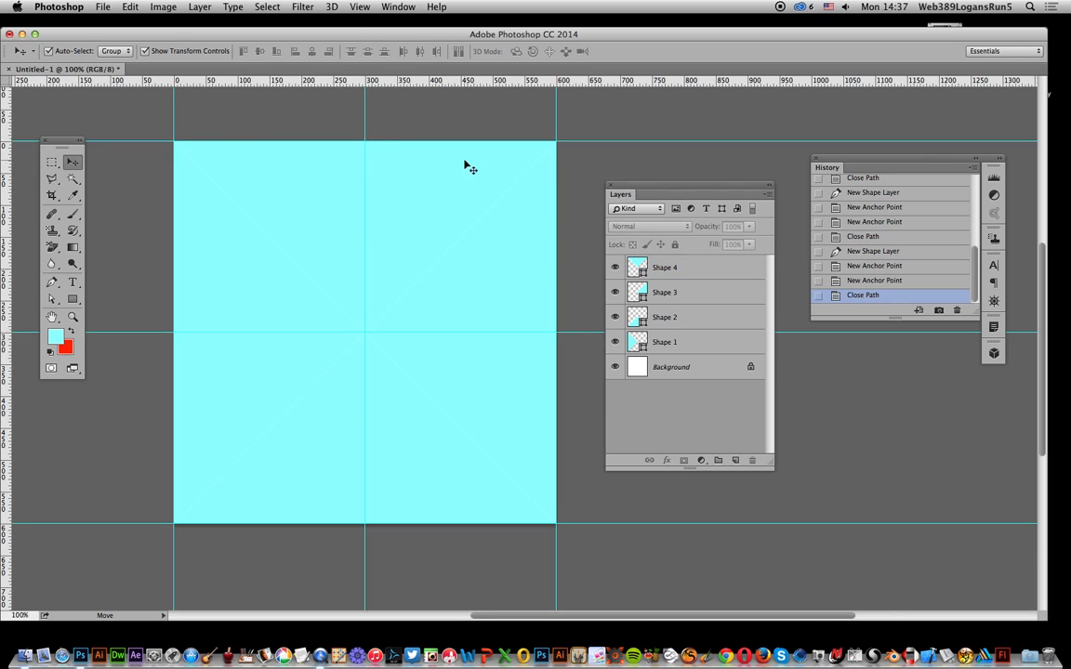
pyautogui.moveTo(681, 197)
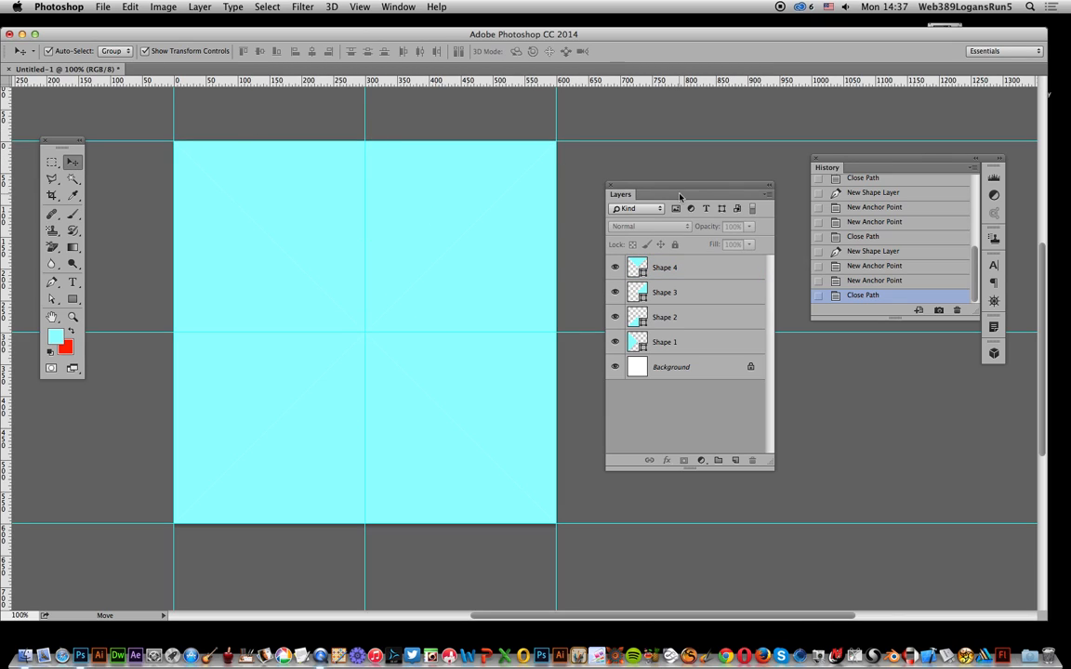
# Give the left triangle a blue fill from the Rectangle tool's Fill swatch
pyautogui.click(666, 316)
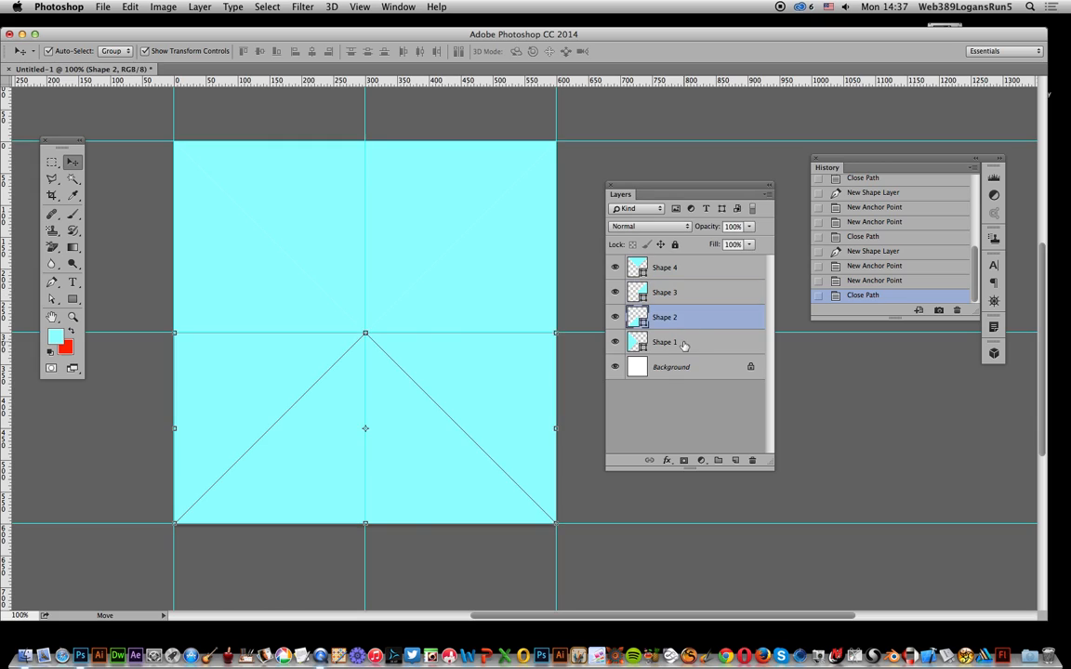
pyautogui.click(666, 342)
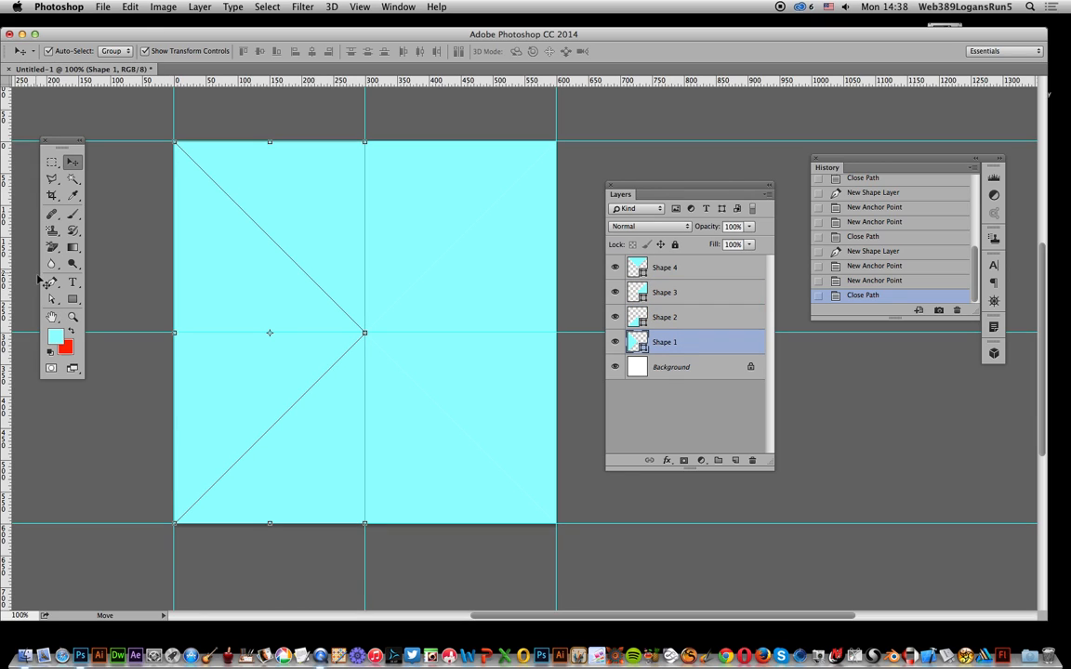
pyautogui.click(72, 298)
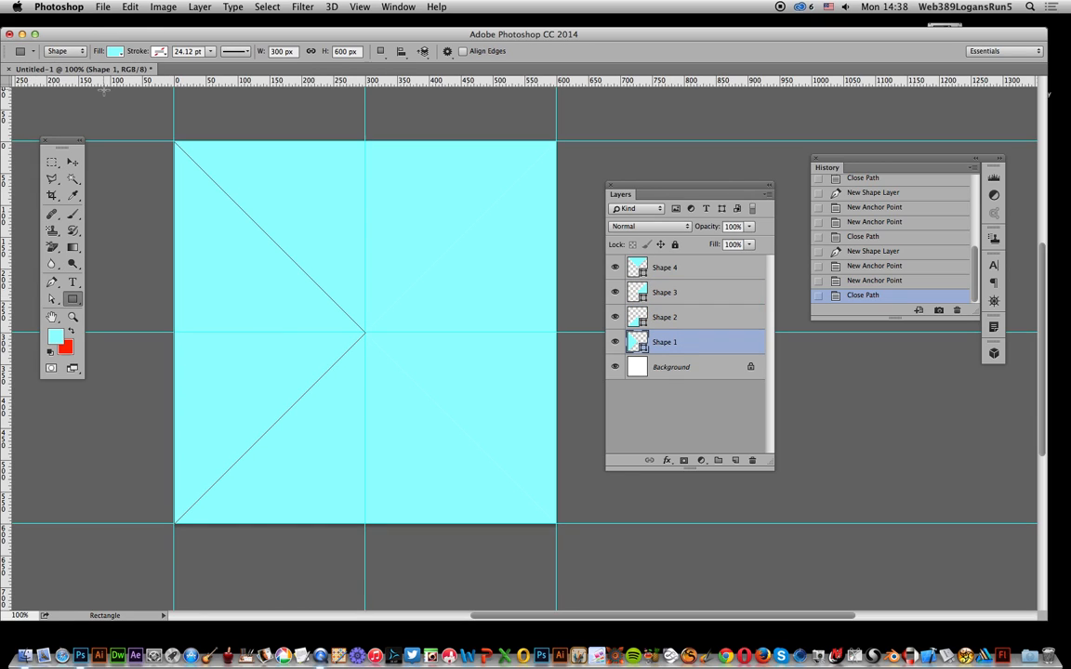
pyautogui.click(115, 52)
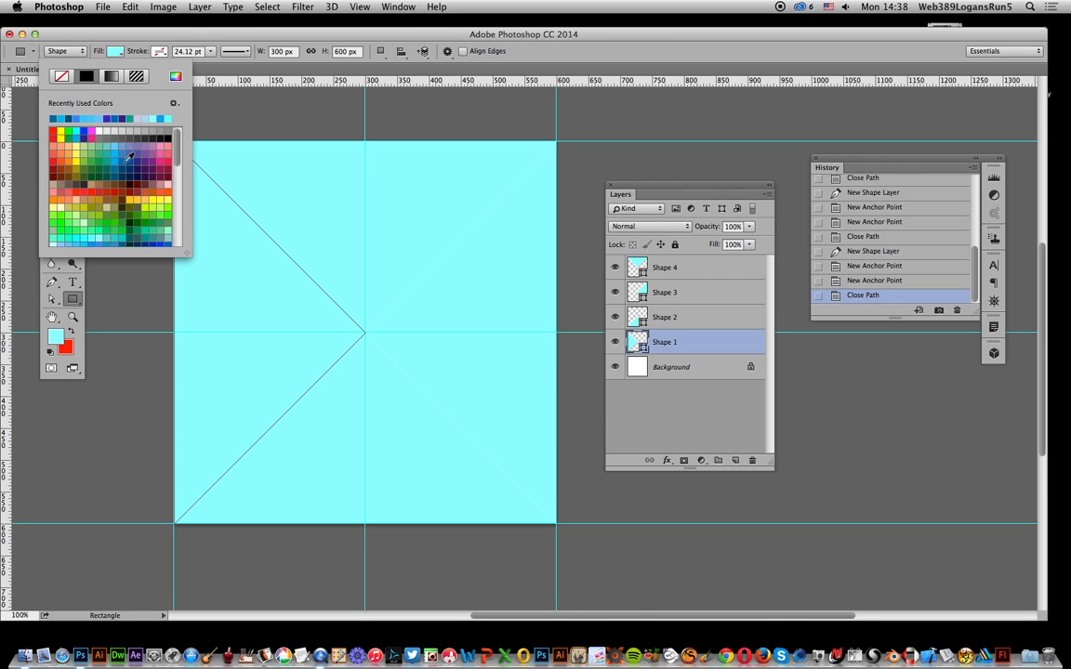
pyautogui.click(130, 156)
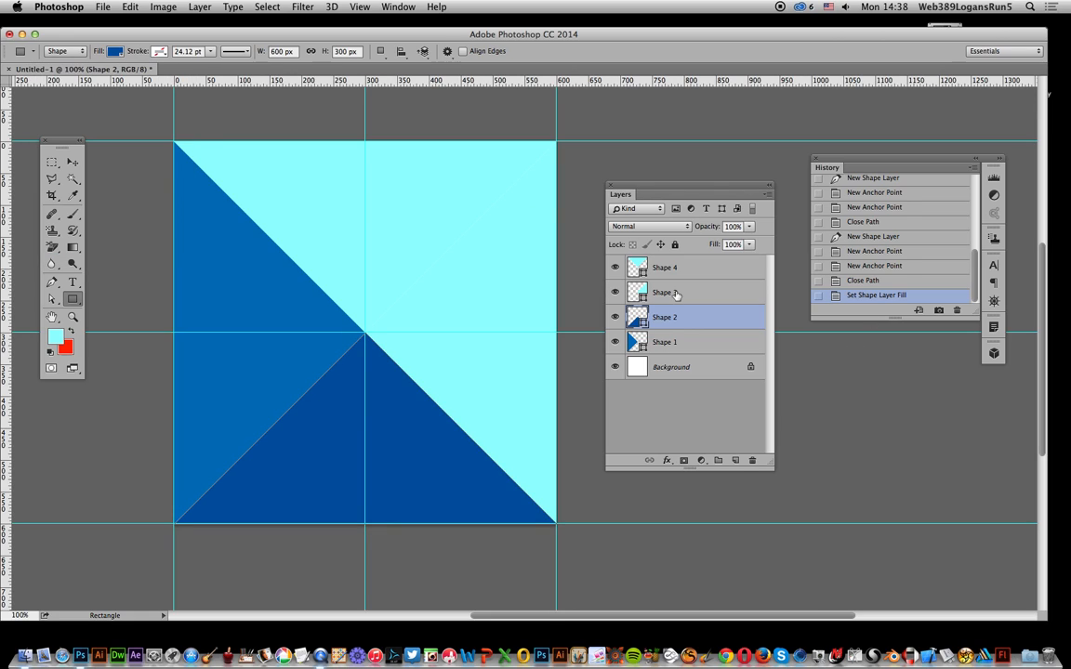
# Select the right and top triangle shape layers for recolouring
pyautogui.click(665, 292)
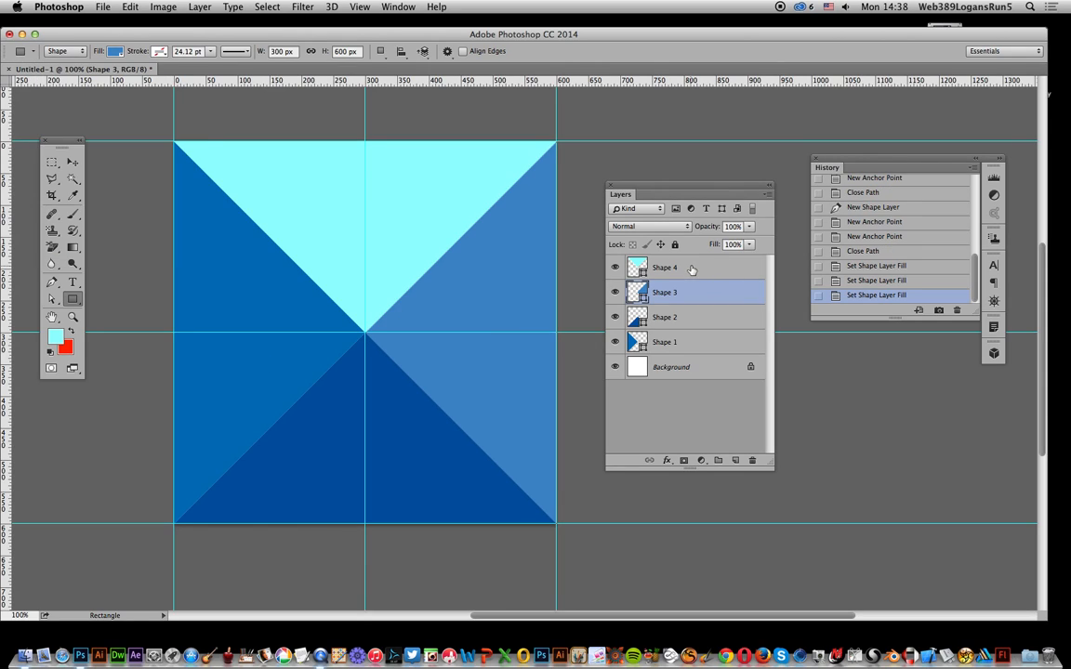
pyautogui.click(666, 267)
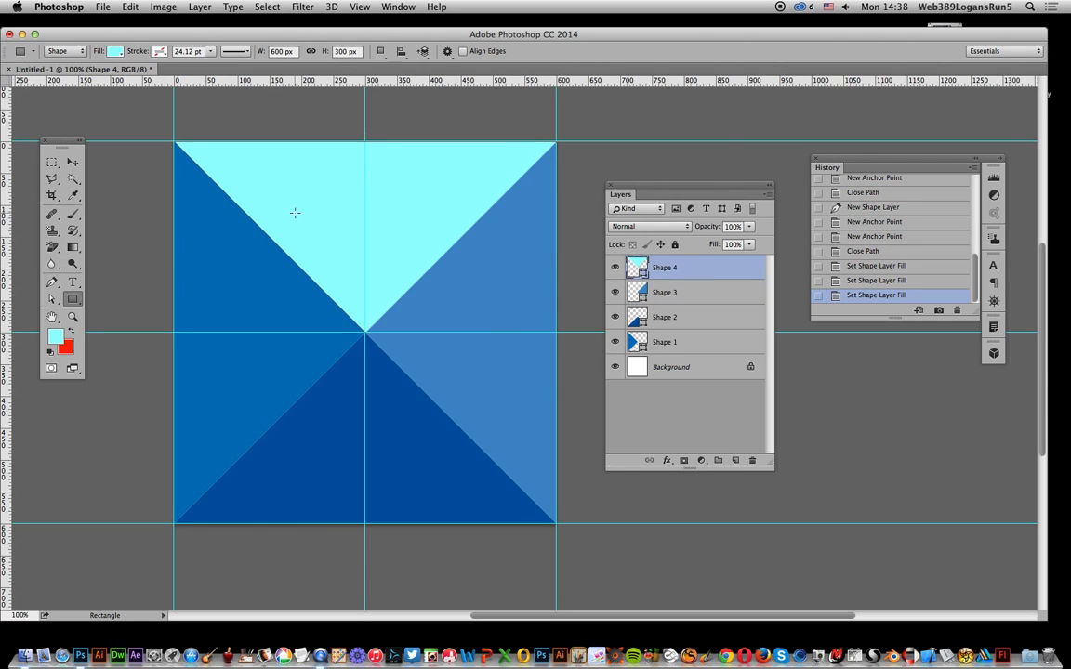
pyautogui.moveTo(127, 7)
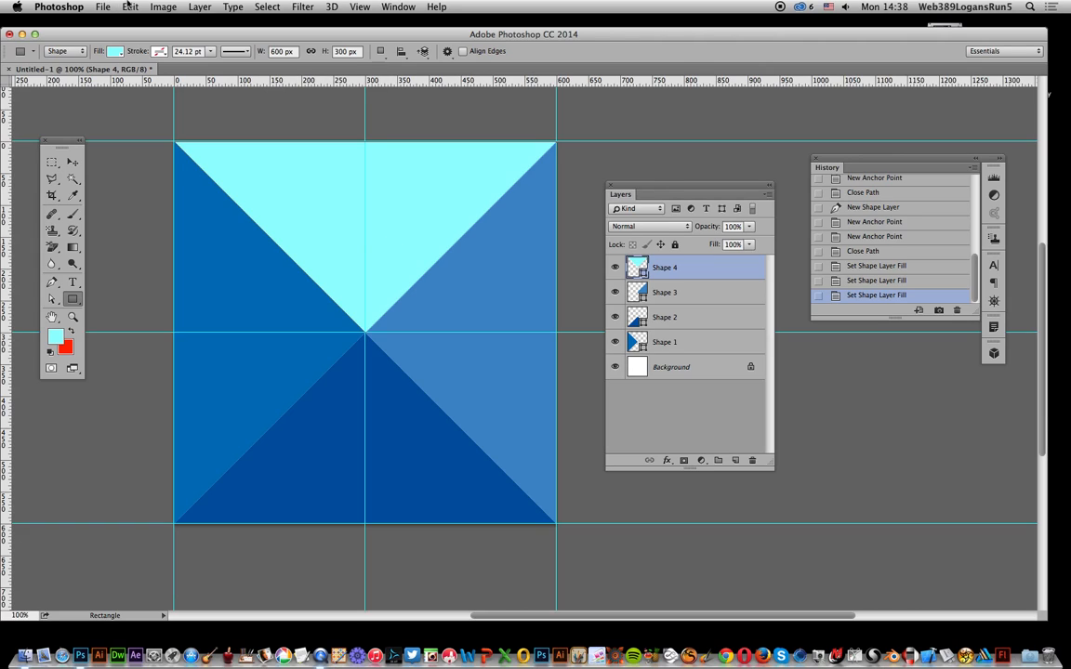
# Flatten the four triangles into the background and start a new Pattern fill layer
pyautogui.click(199, 8)
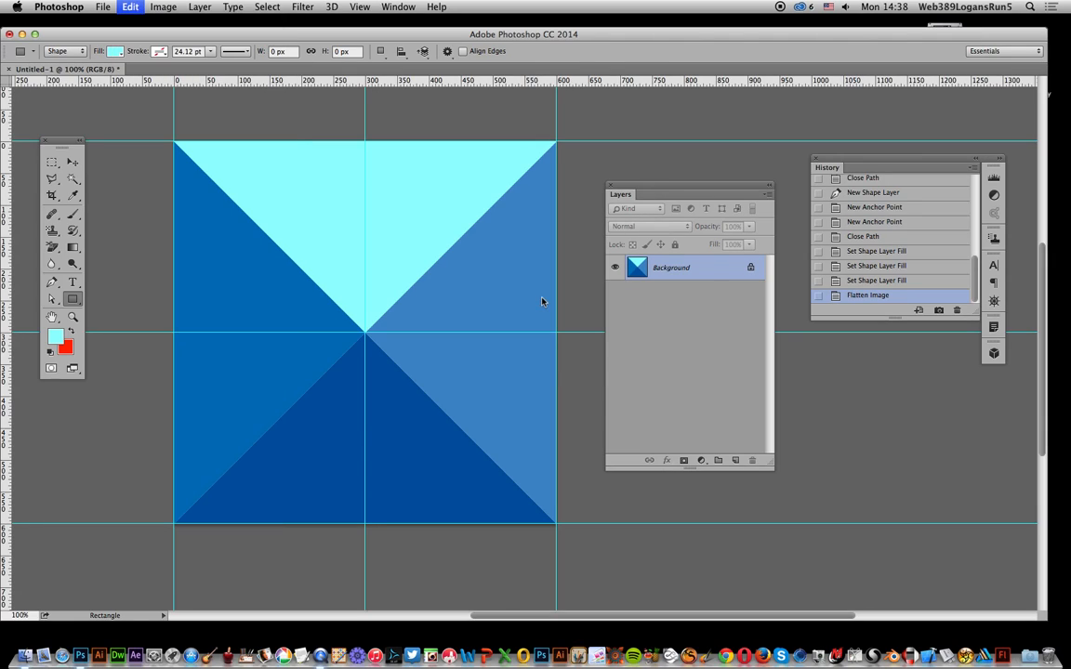
pyautogui.moveTo(532, 197)
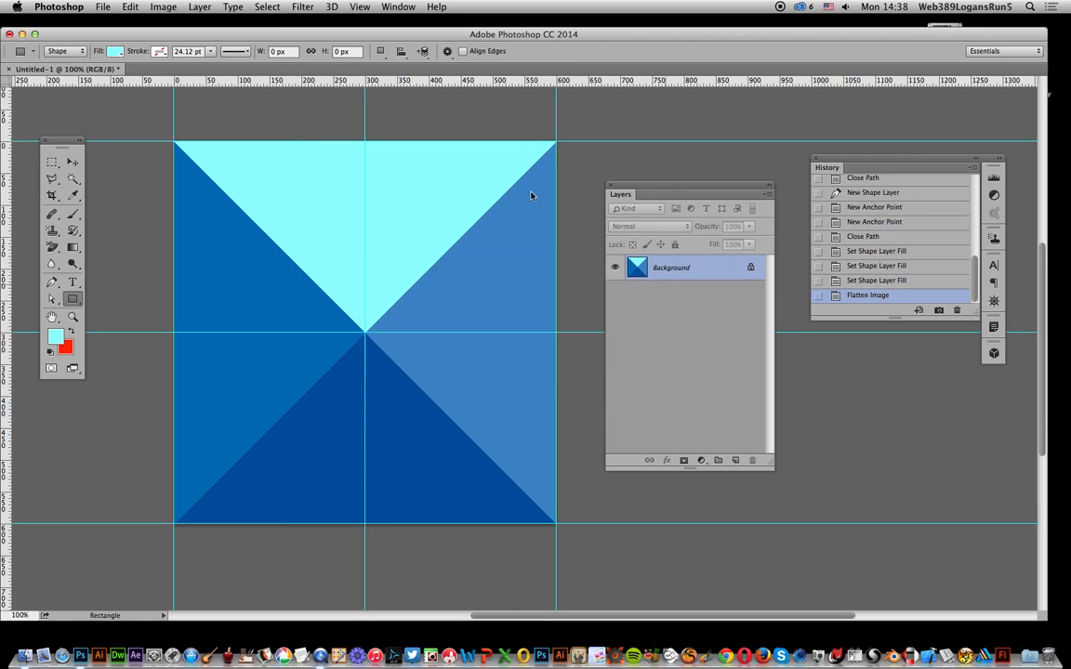
pyautogui.click(199, 7)
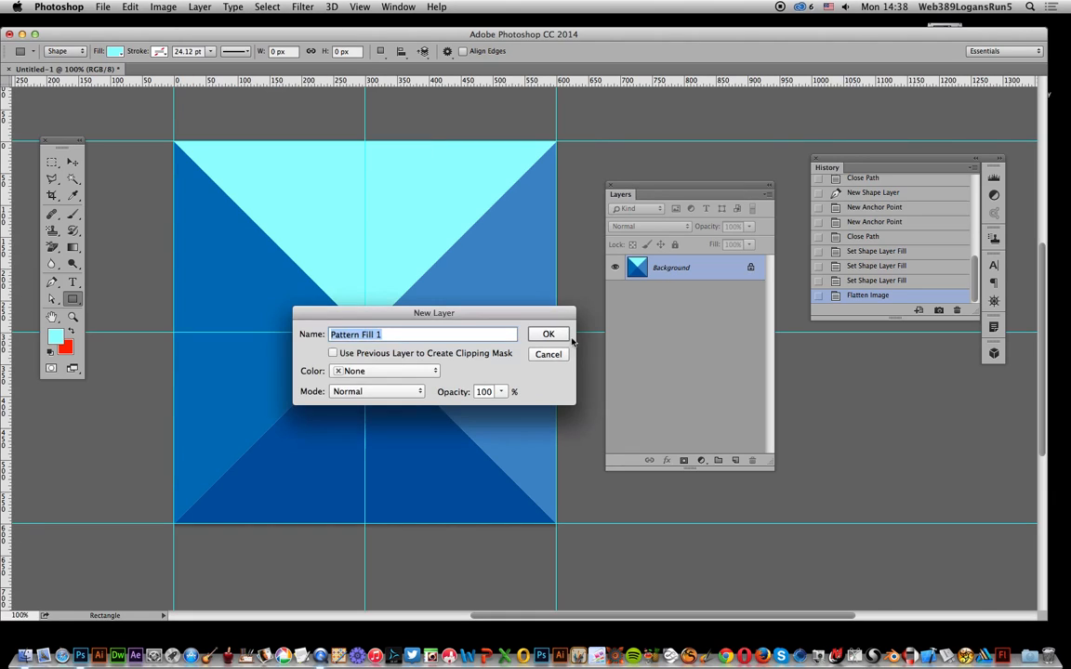
# Create Pattern Fill 1 at 10% scale and flatten it into the background
pyautogui.click(549, 335)
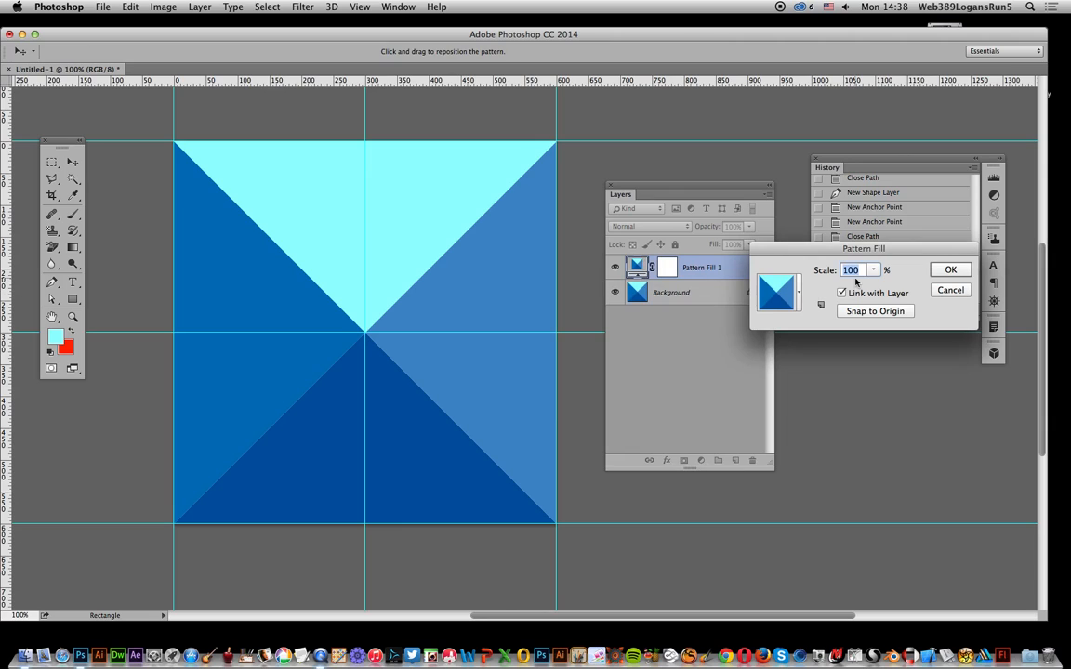
pyautogui.write('2')
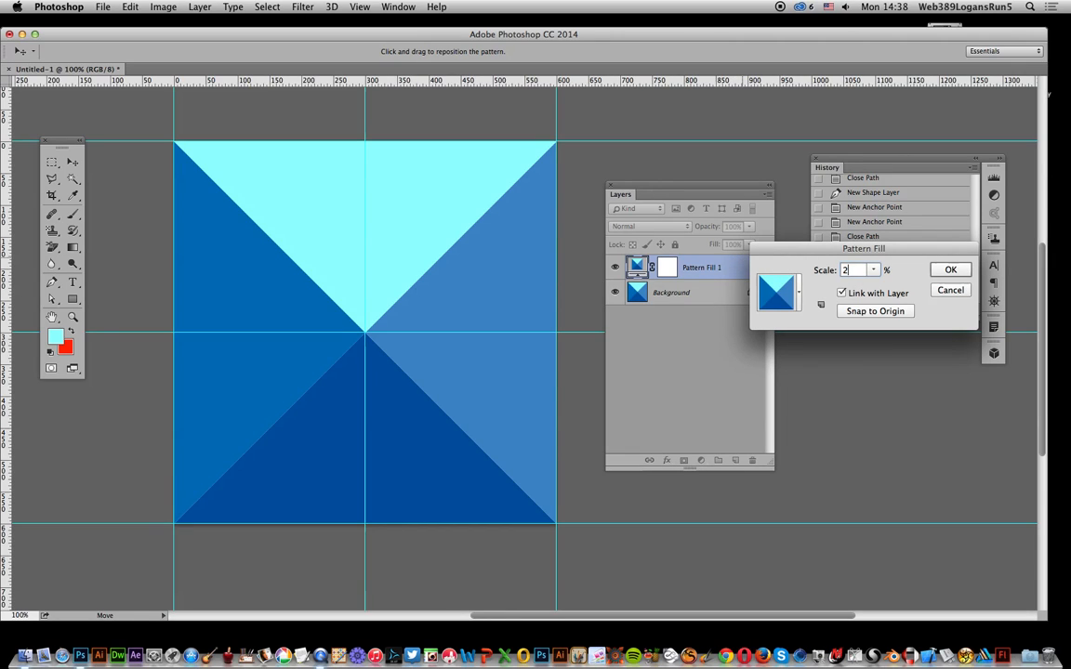
pyautogui.write('5')
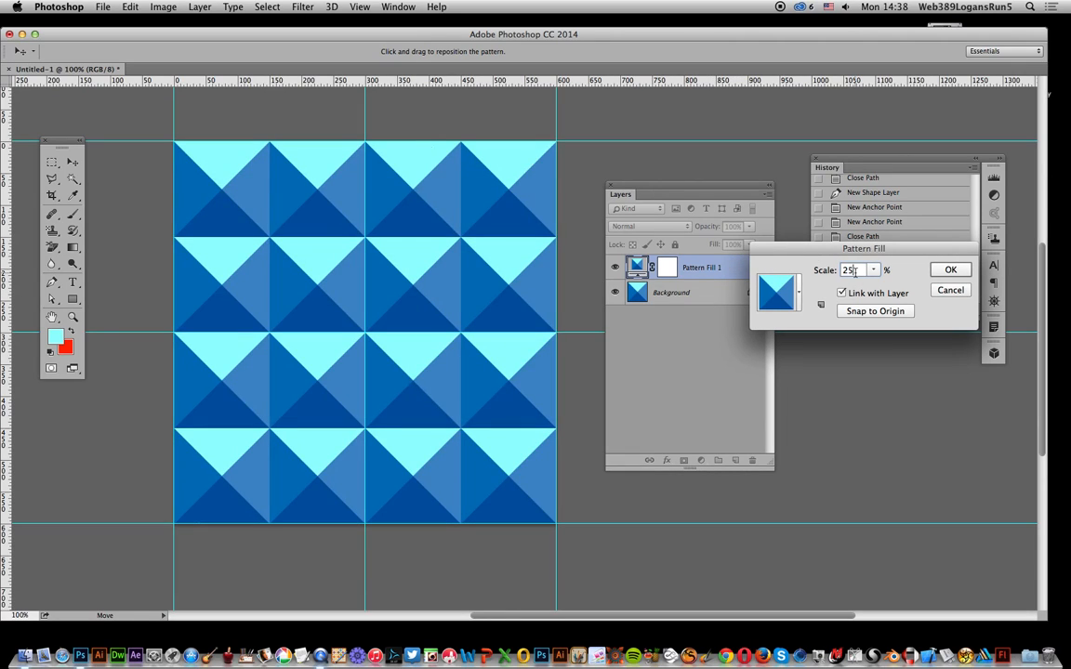
pyautogui.write('10')
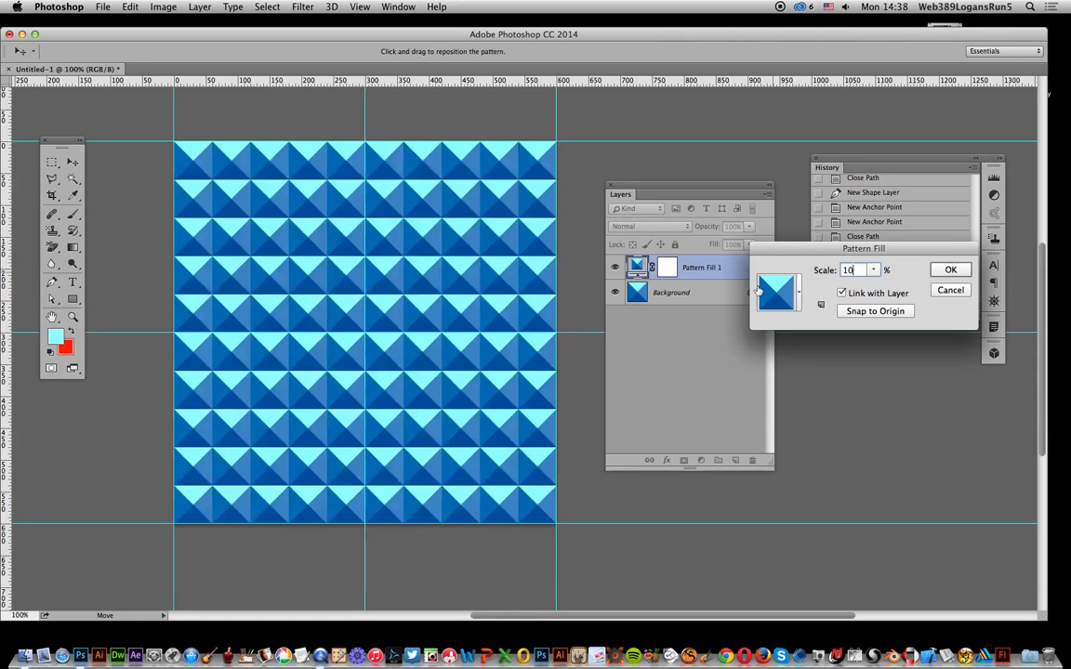
pyautogui.click(950, 270)
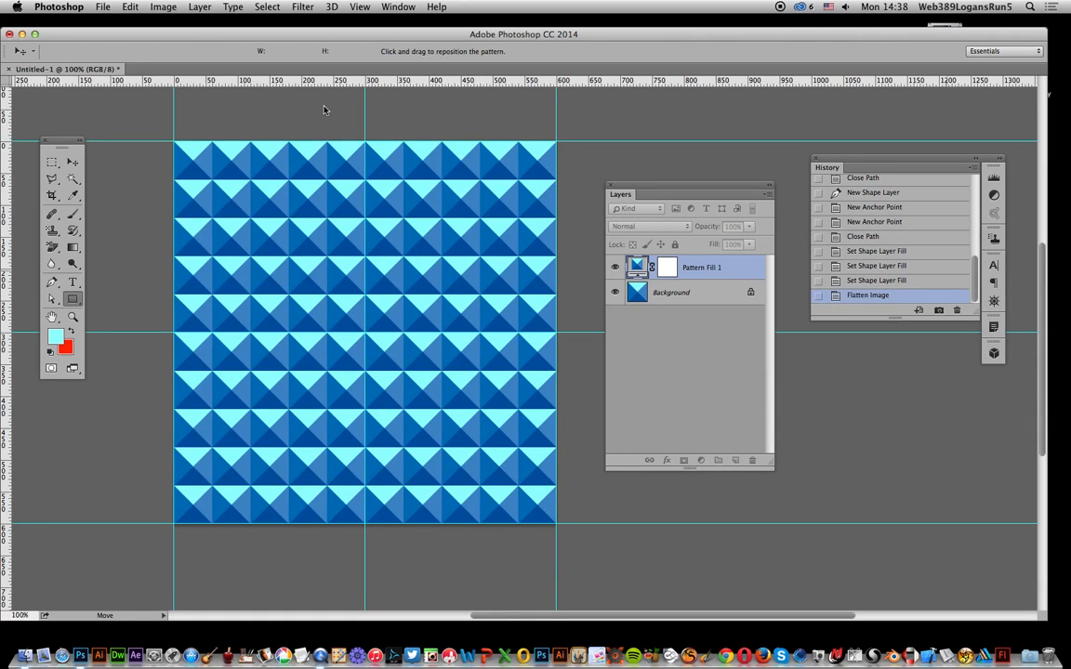
pyautogui.click(199, 7)
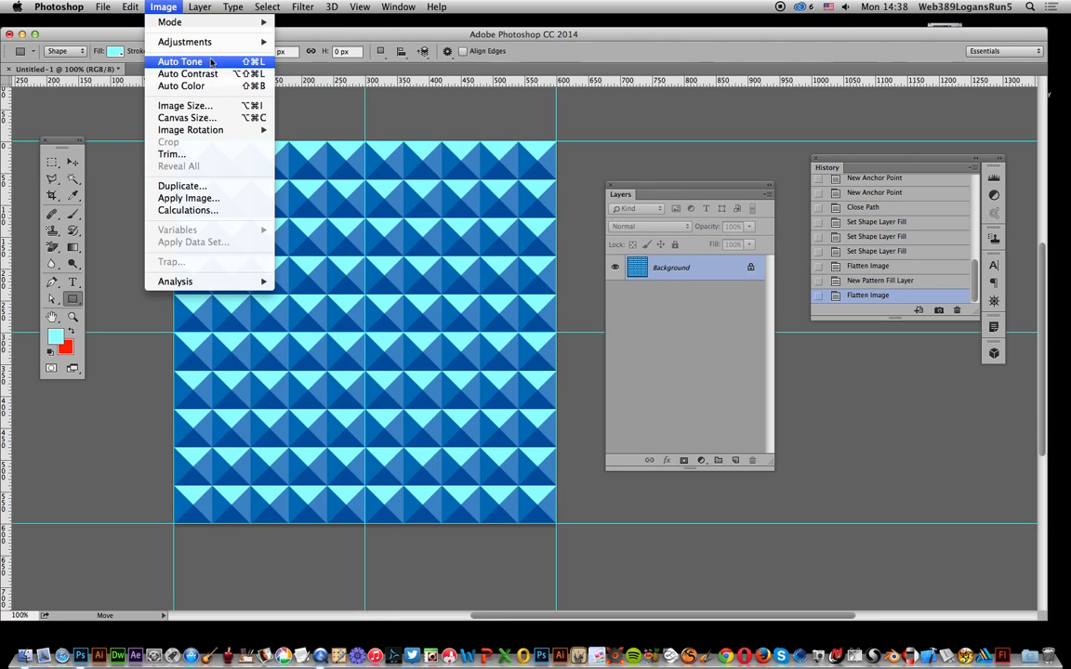
pyautogui.moveTo(184, 41)
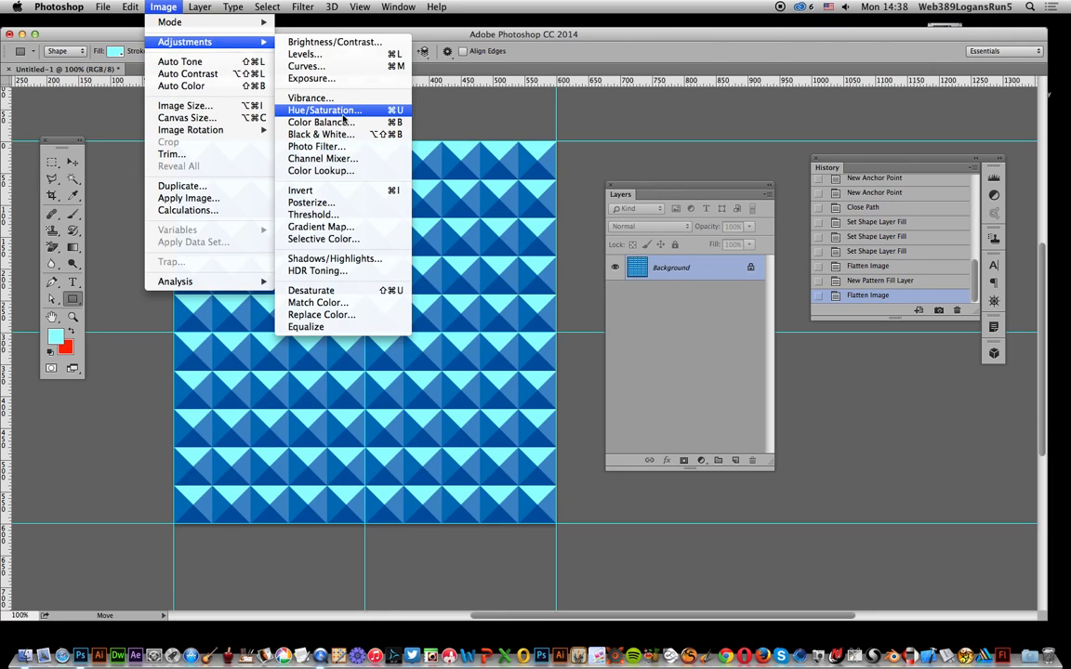
# Shift the Hue slider in Hue/Saturation so the blue pattern becomes green
pyautogui.click(324, 109)
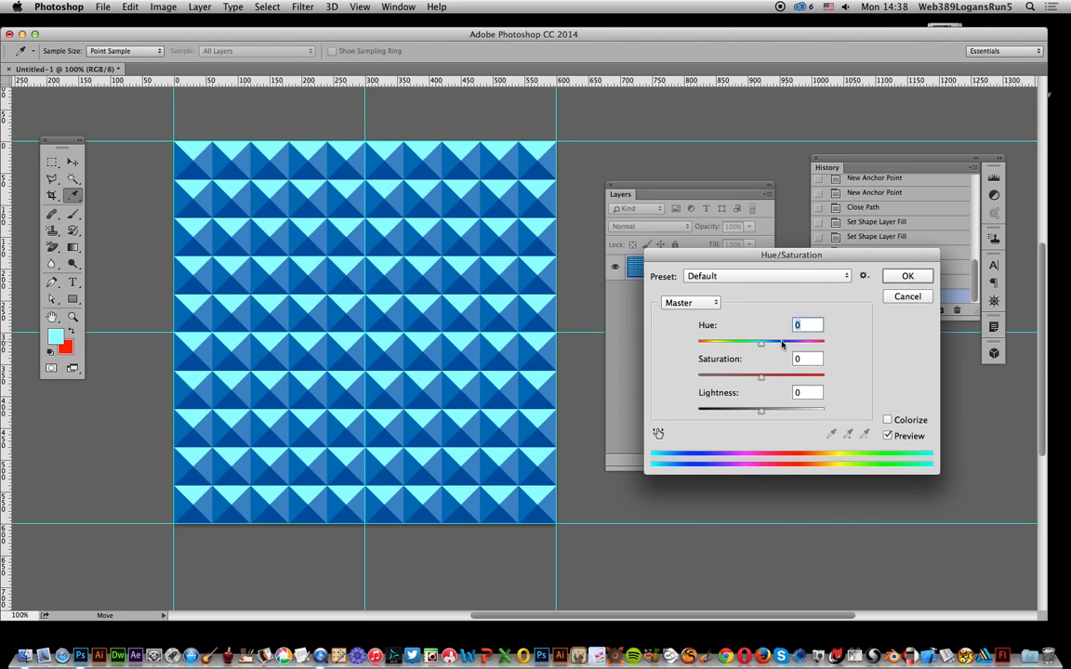
pyautogui.moveTo(762, 344); pyautogui.dragTo(729, 344)
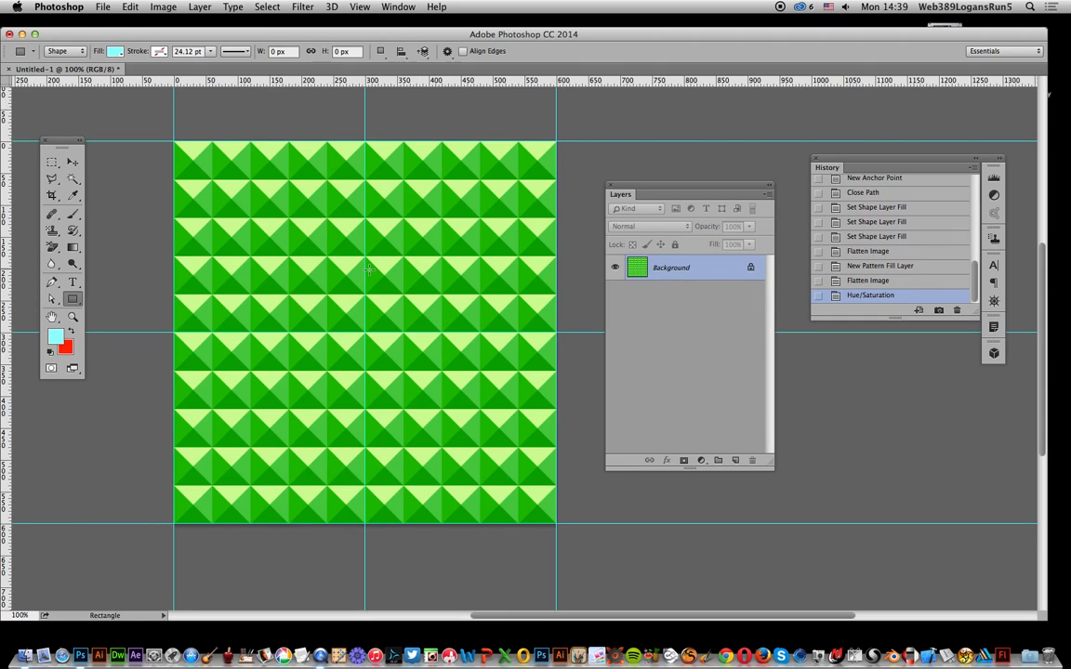
pyautogui.moveTo(350, 283)
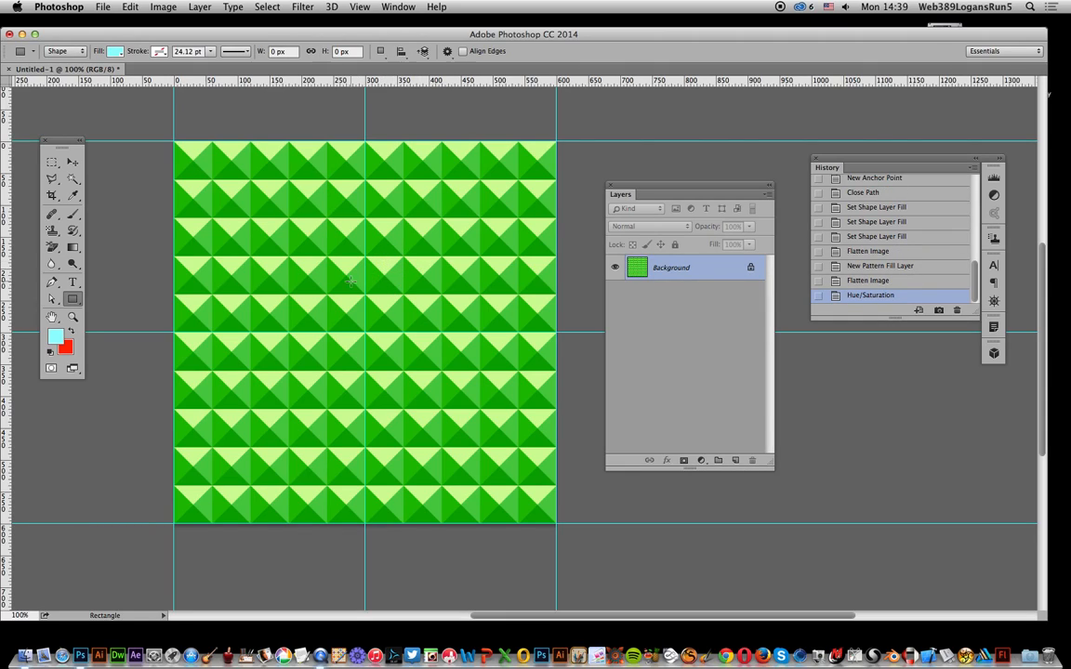
pyautogui.moveTo(374, 293)
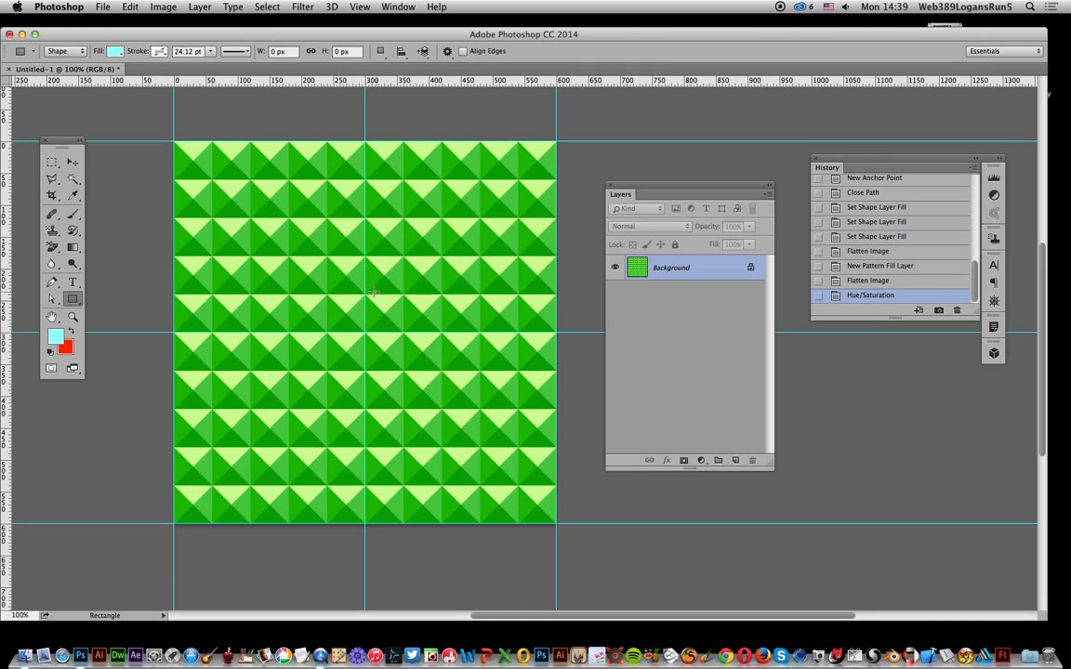
pyautogui.moveTo(308, 292)
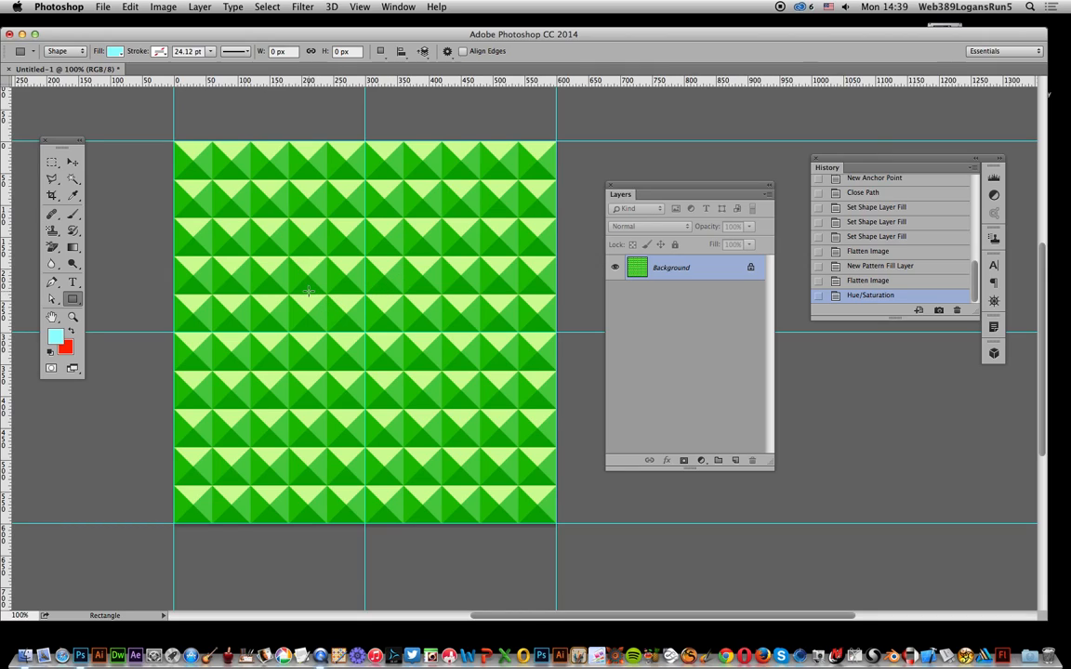